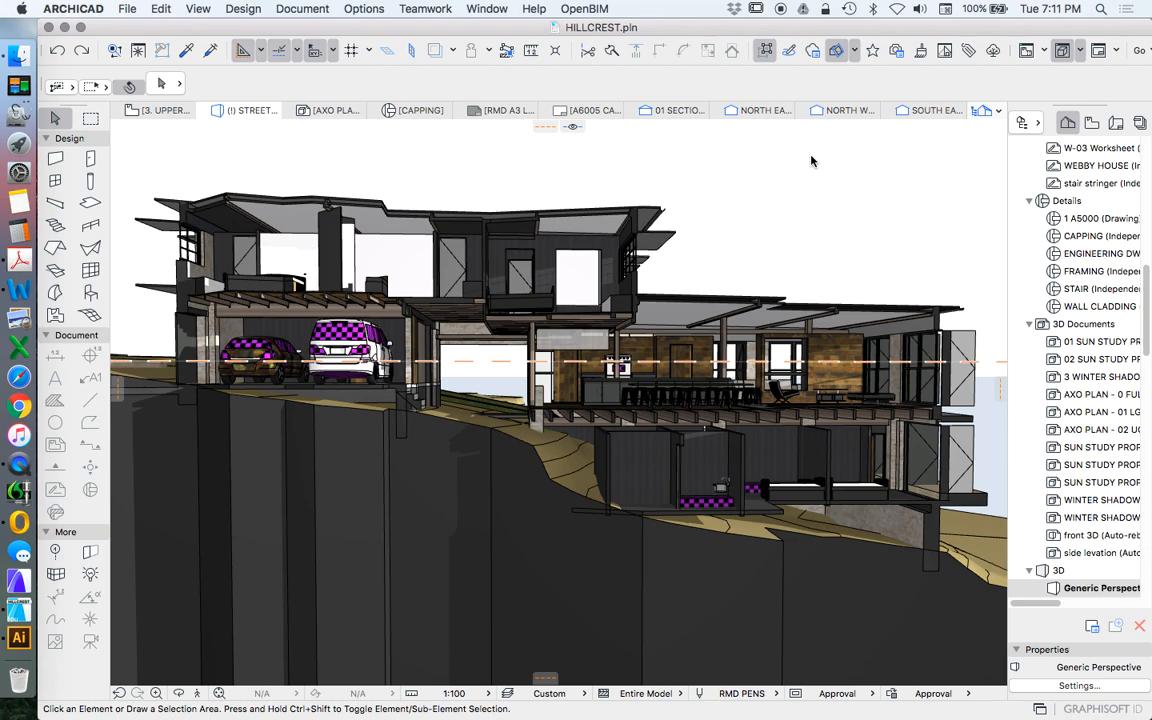
pyautogui.moveTo(810, 144)
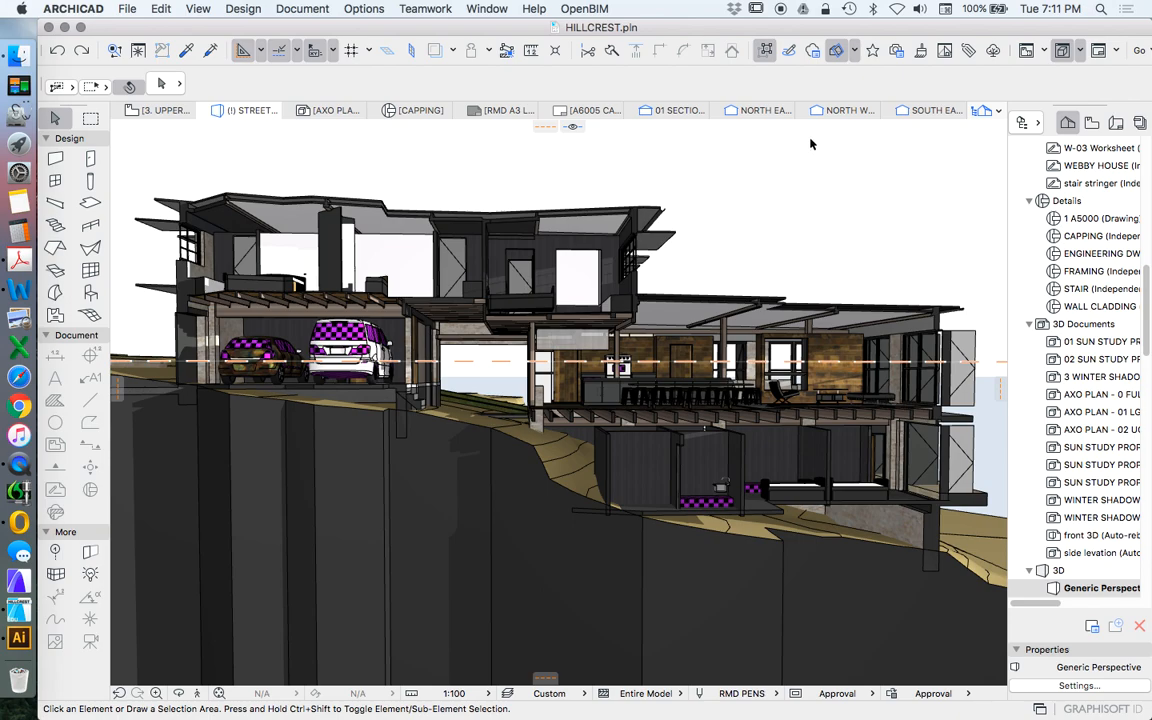
pyautogui.moveTo(862, 136)
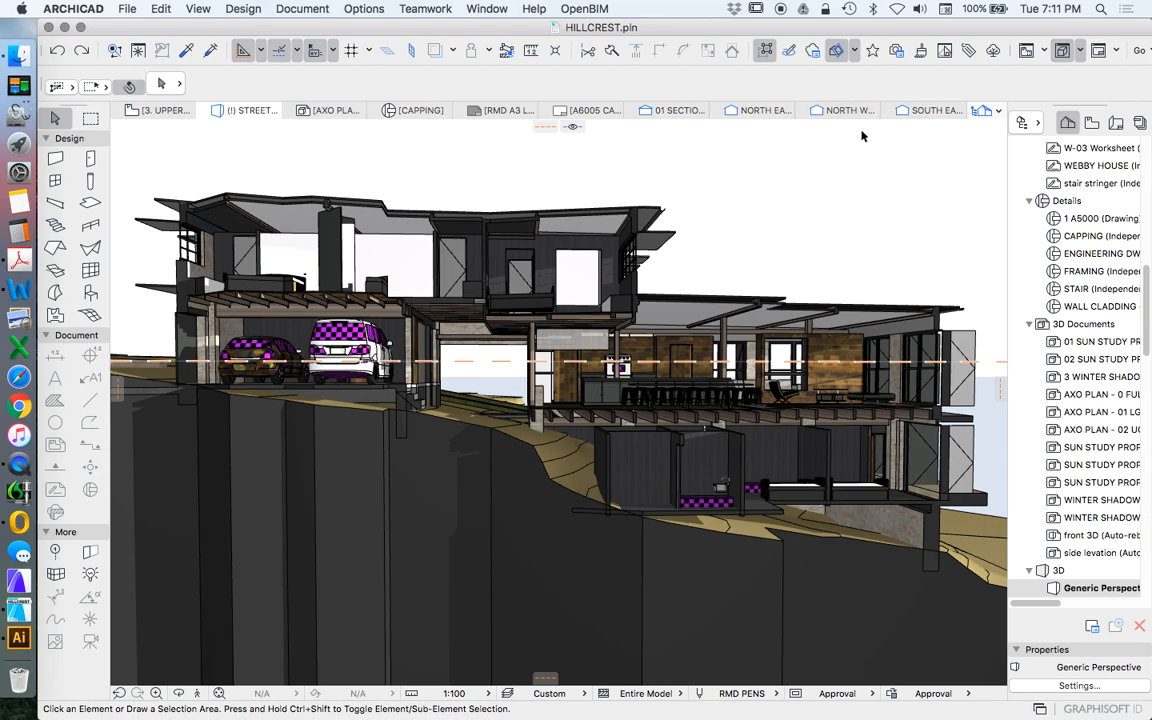
pyautogui.moveTo(700, 267)
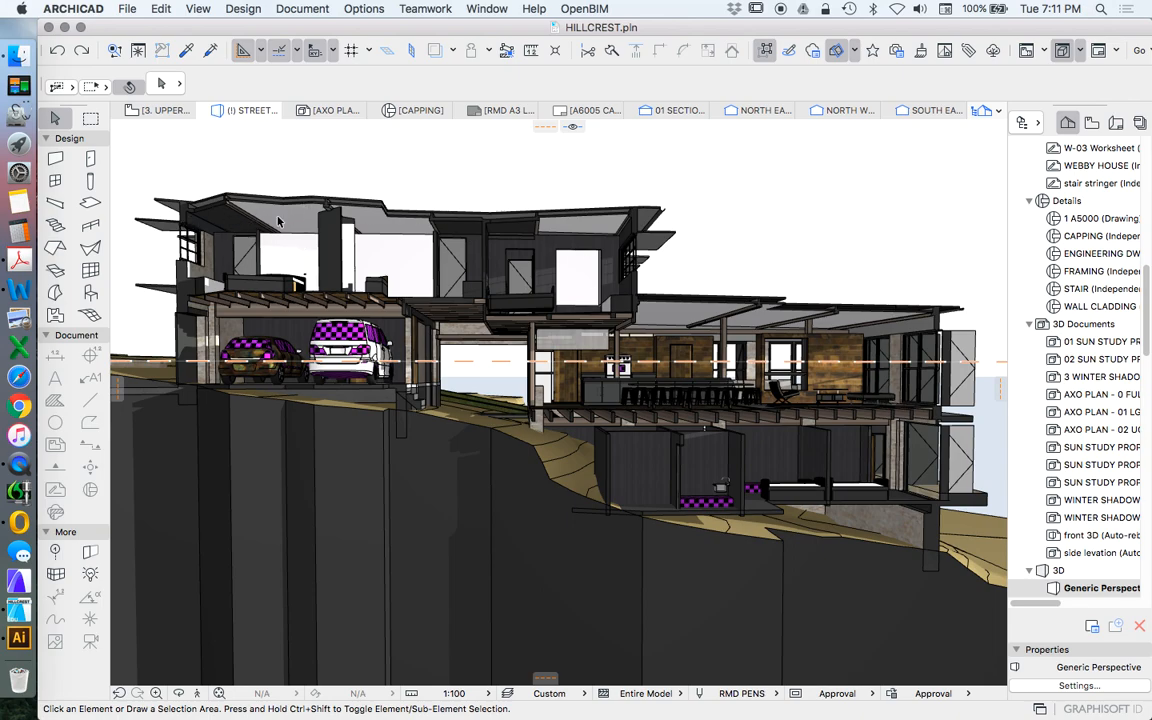
pyautogui.moveTo(457, 270)
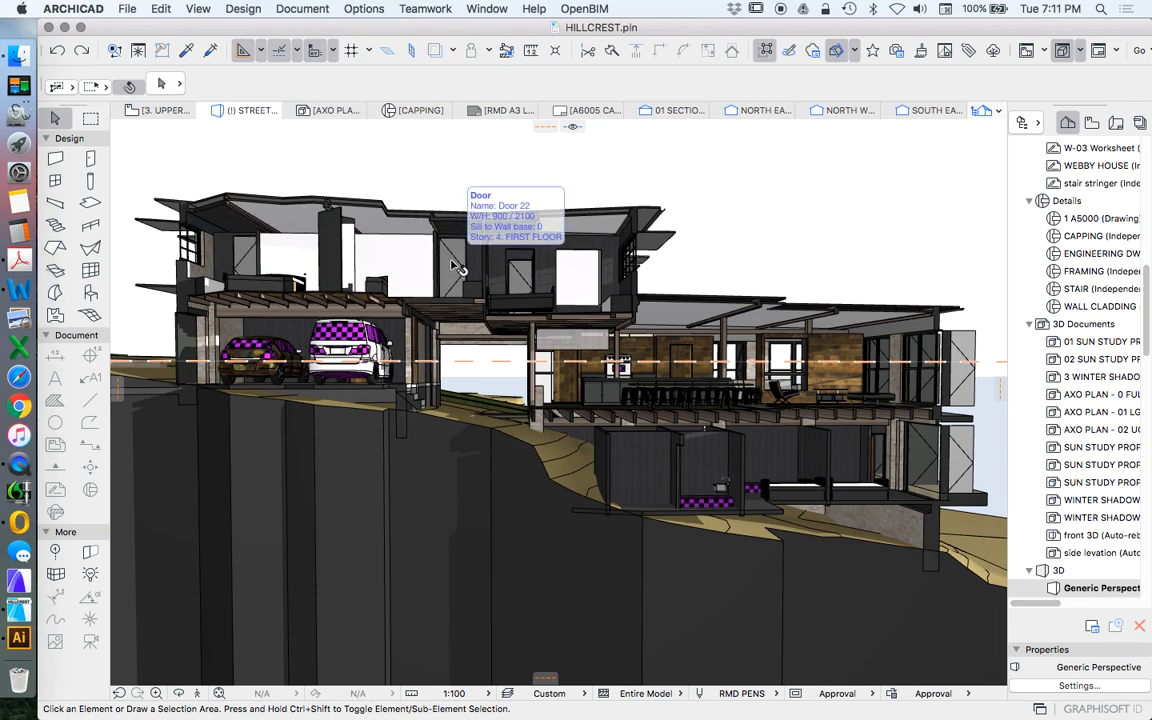
pyautogui.moveTo(300, 200)
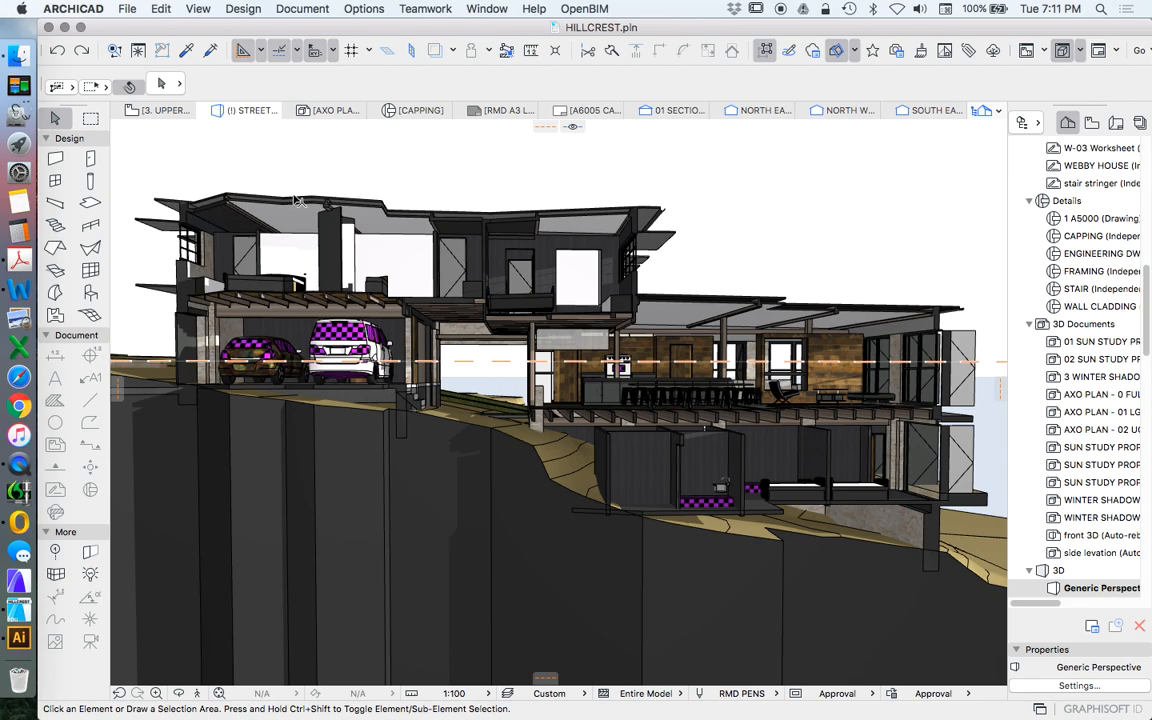
pyautogui.moveTo(615, 163)
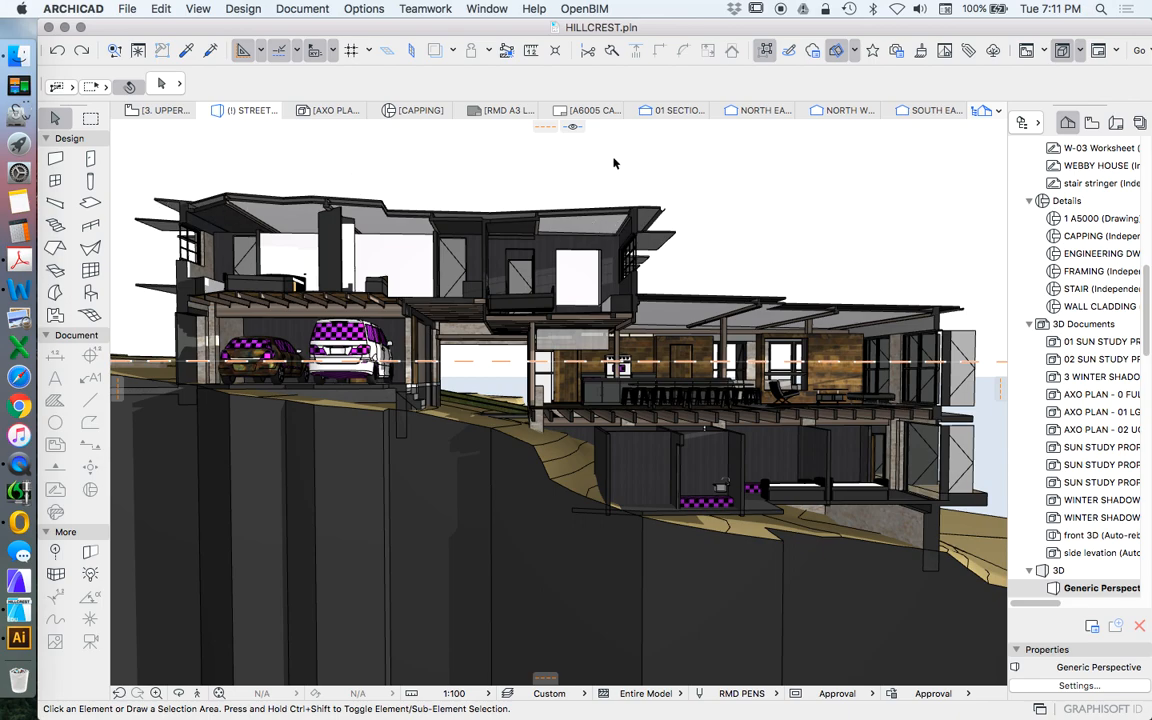
pyautogui.moveTo(163, 210)
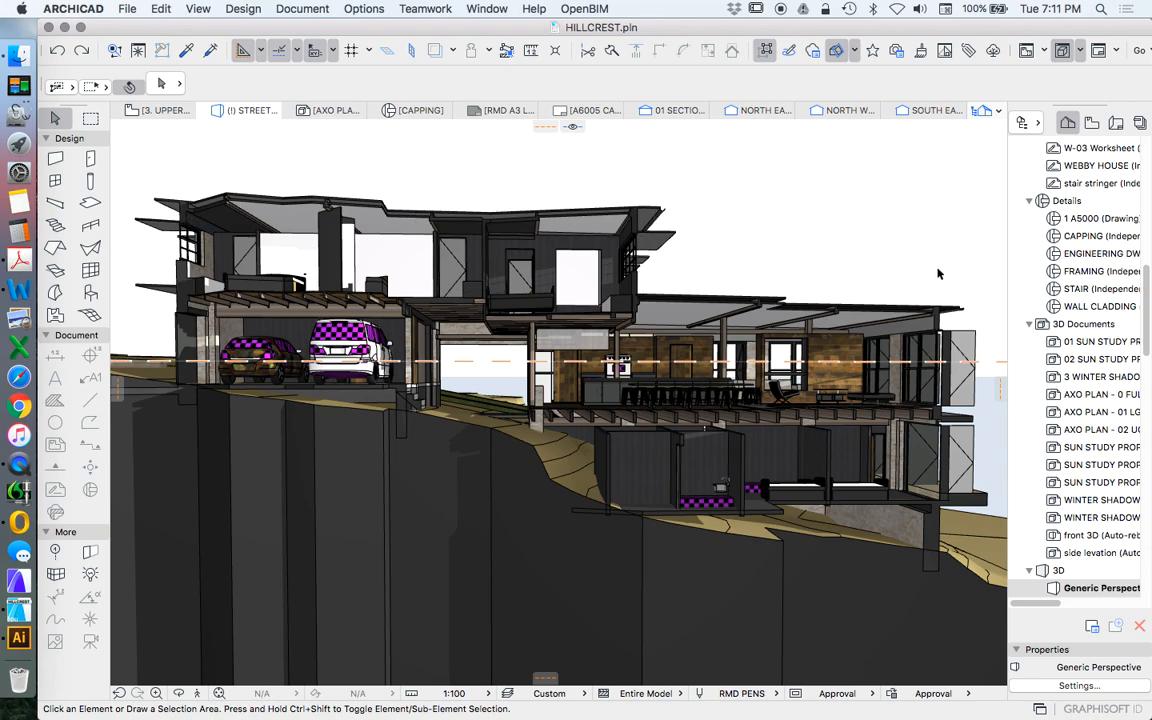
# Scroll to reach the 3. UPPER GROUND story plan of the Hillcrest house.
pyautogui.scroll(-3)
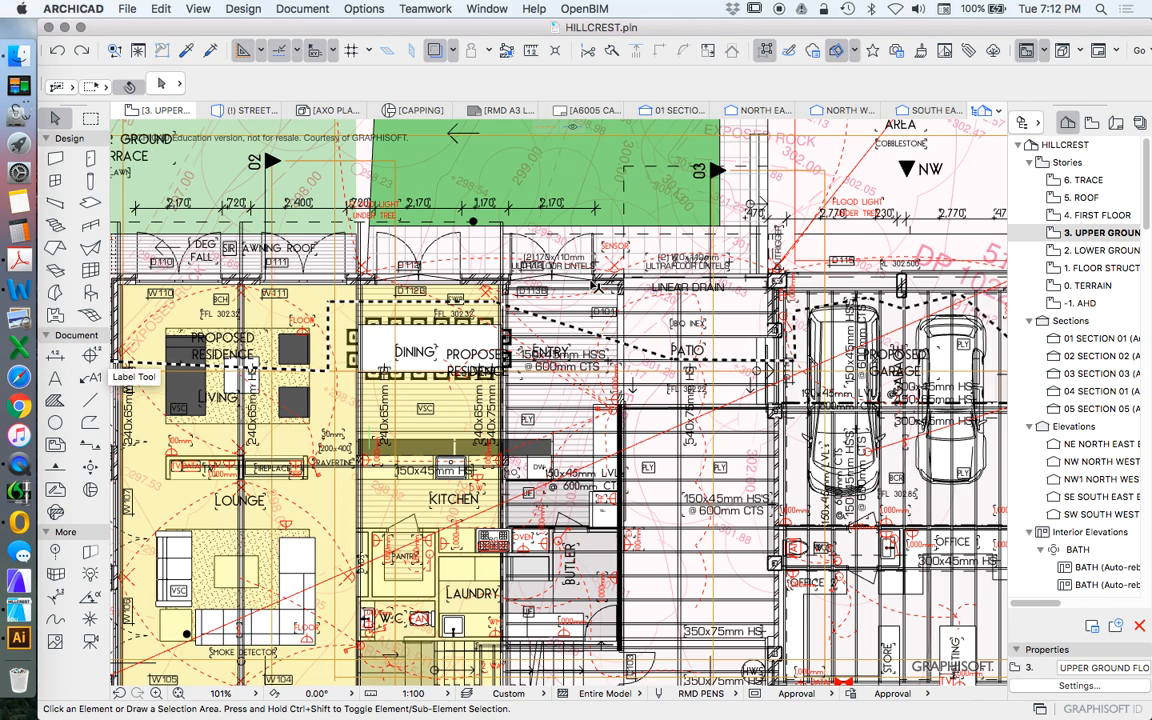
# Zoom the upper ground floor plan out to about 28% to show the whole house.
pyautogui.scroll(-3)
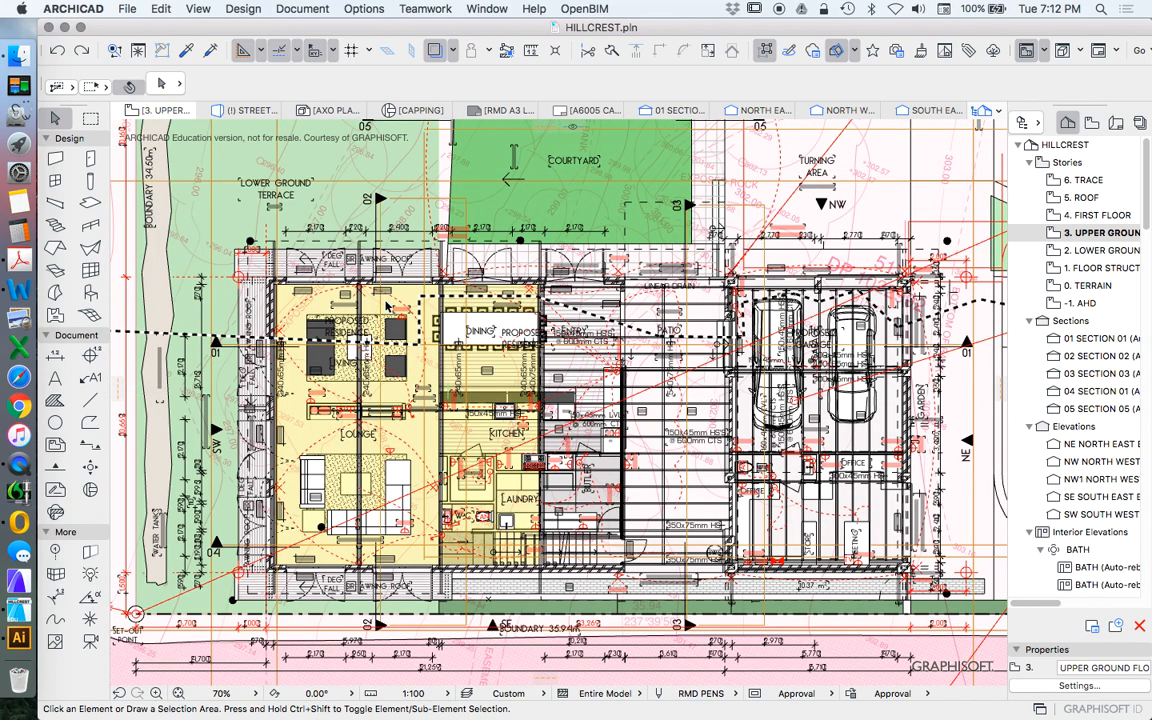
pyautogui.scroll(-3)
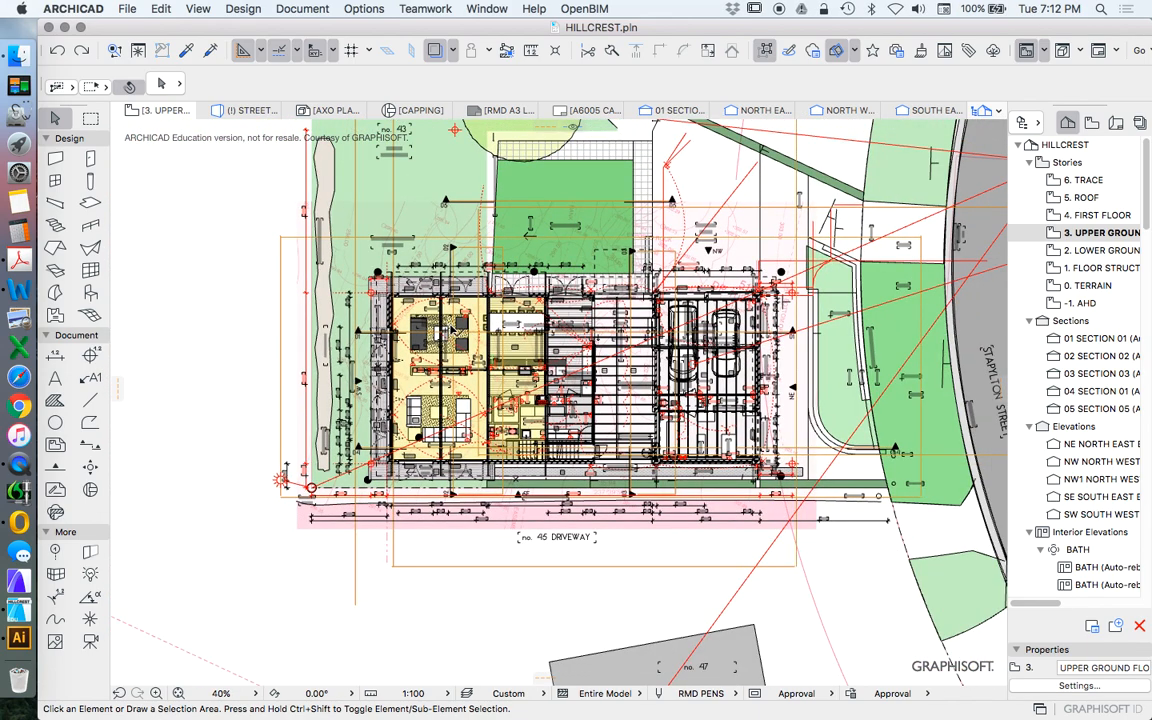
pyautogui.scroll(-3)
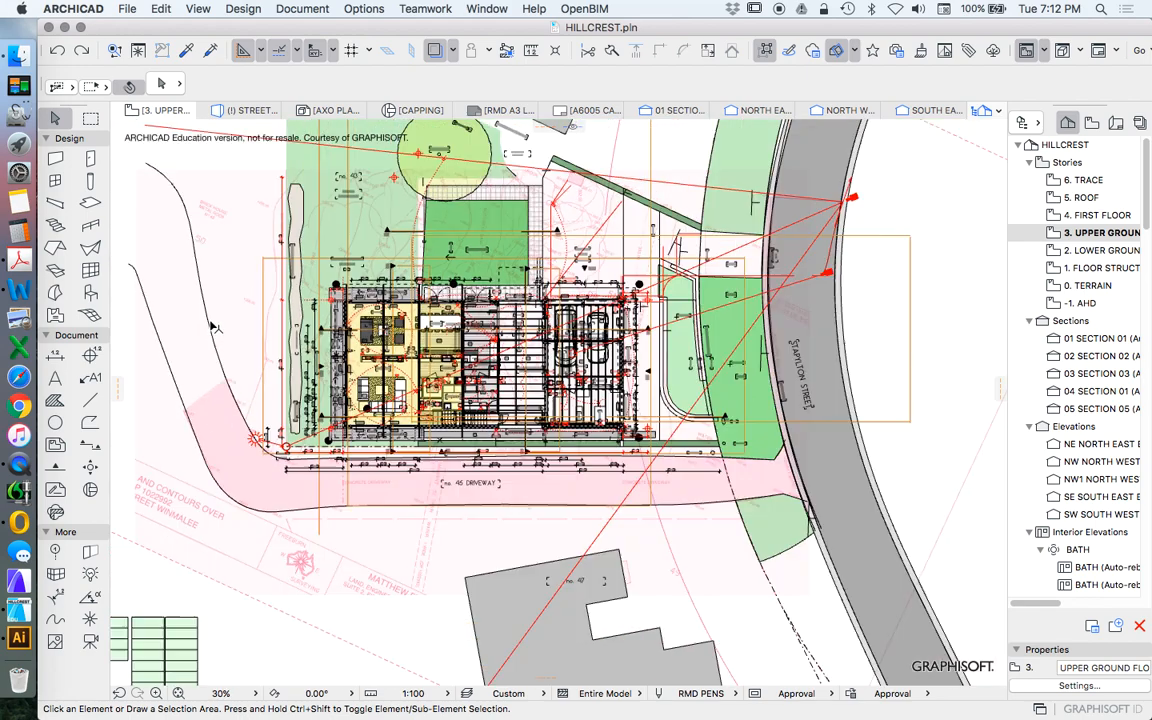
pyautogui.scroll(-3)
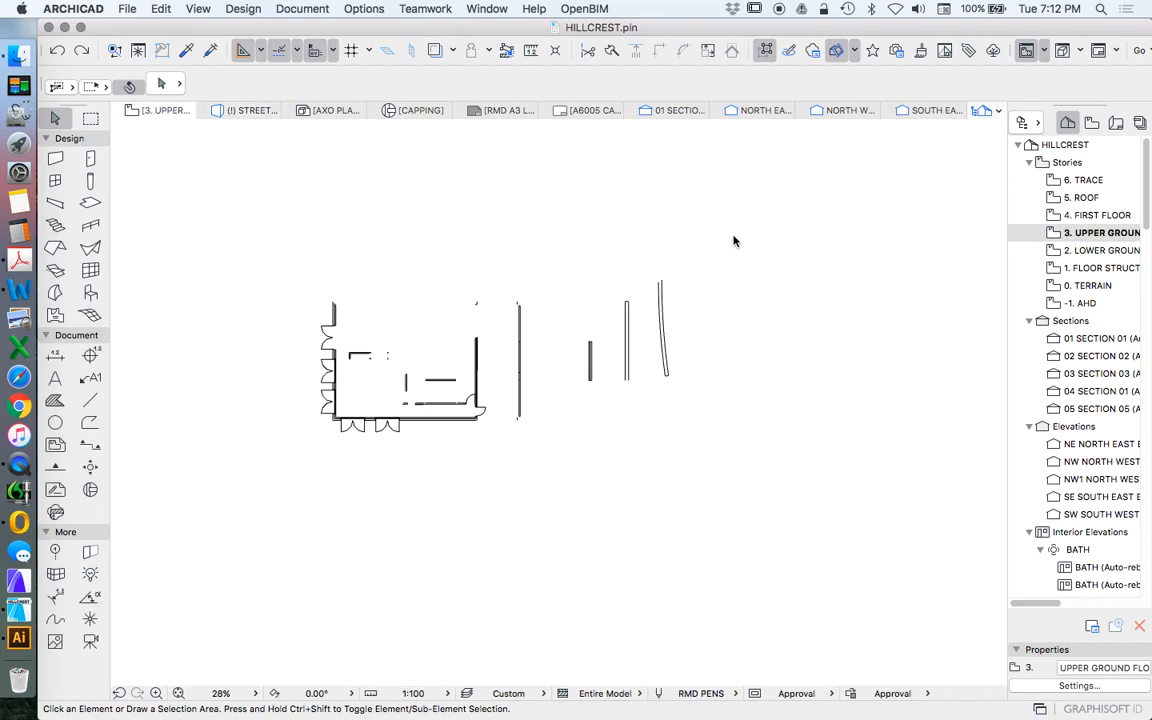
# Show the jagged marquee area in 3D via Show Selection/Marquee in 3D.
pyautogui.rightClick(735, 240)
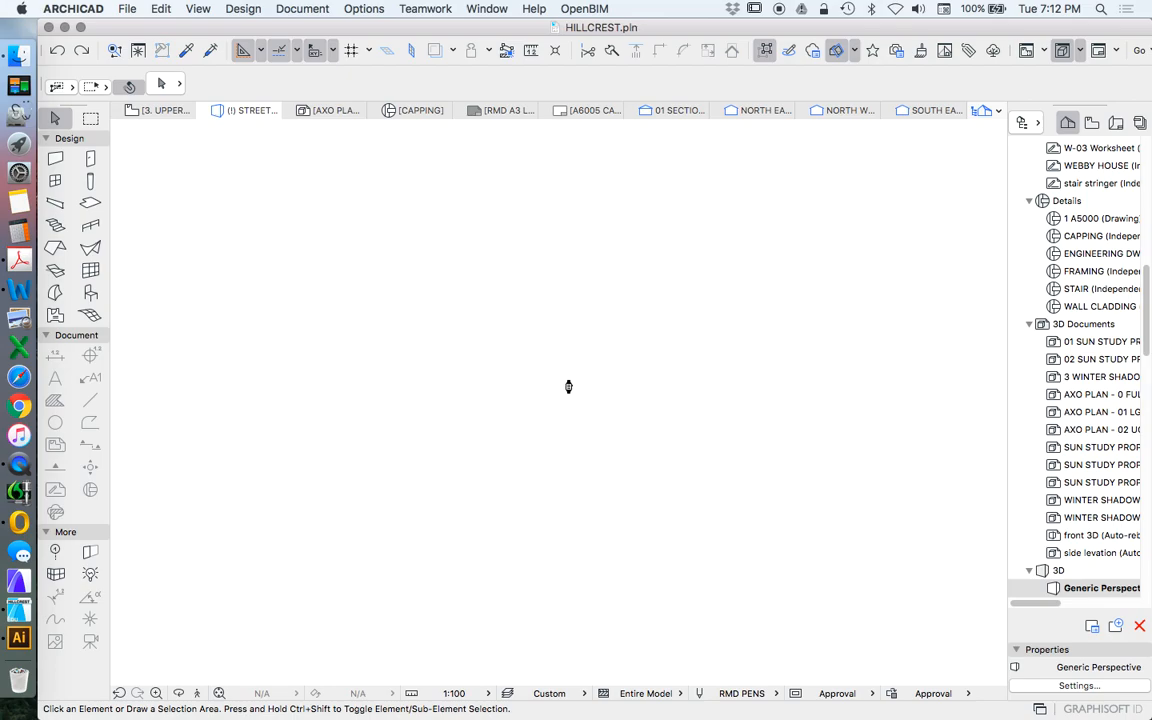
pyautogui.moveTo(561, 355)
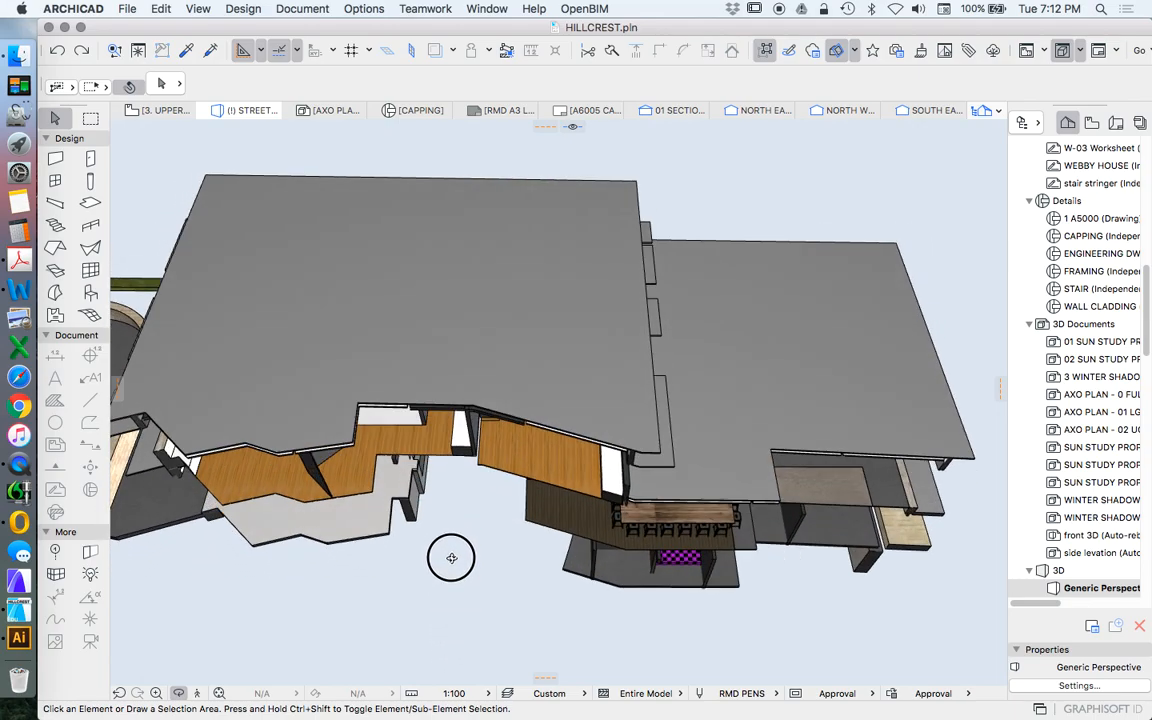
# Orbit under and around the cut house, settling on the street-side cutaway view.
pyautogui.moveTo(451, 557); pyautogui.dragTo(453, 290)
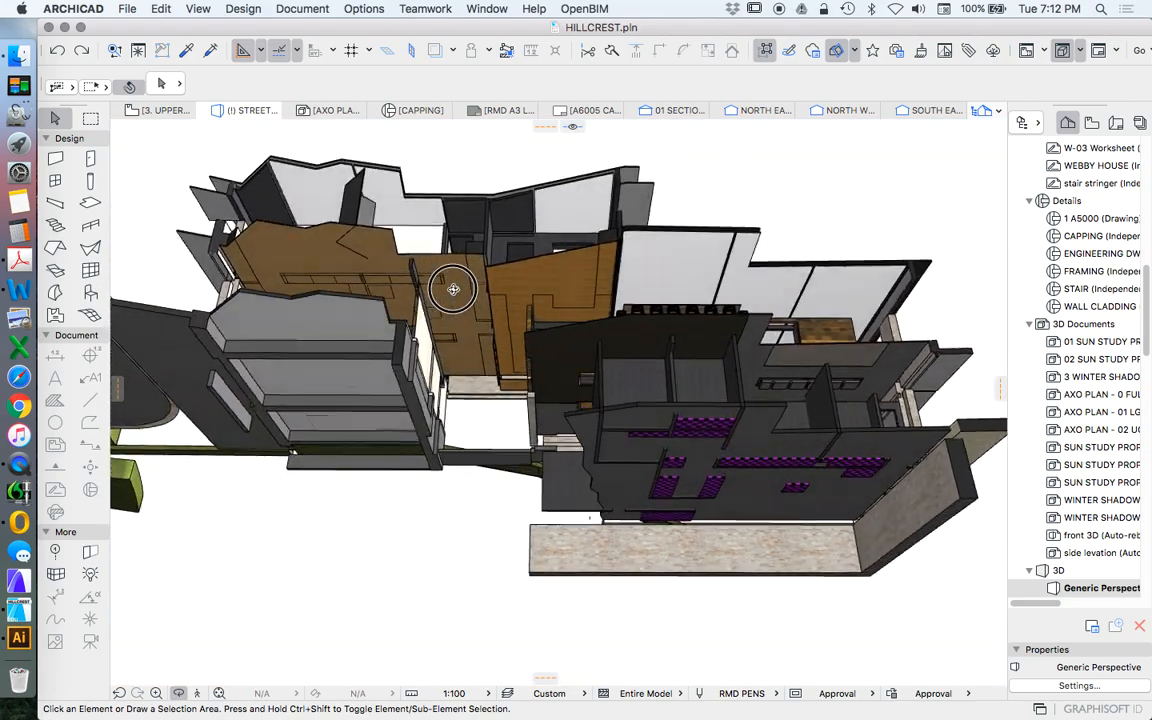
pyautogui.moveTo(453, 290); pyautogui.dragTo(334, 413)
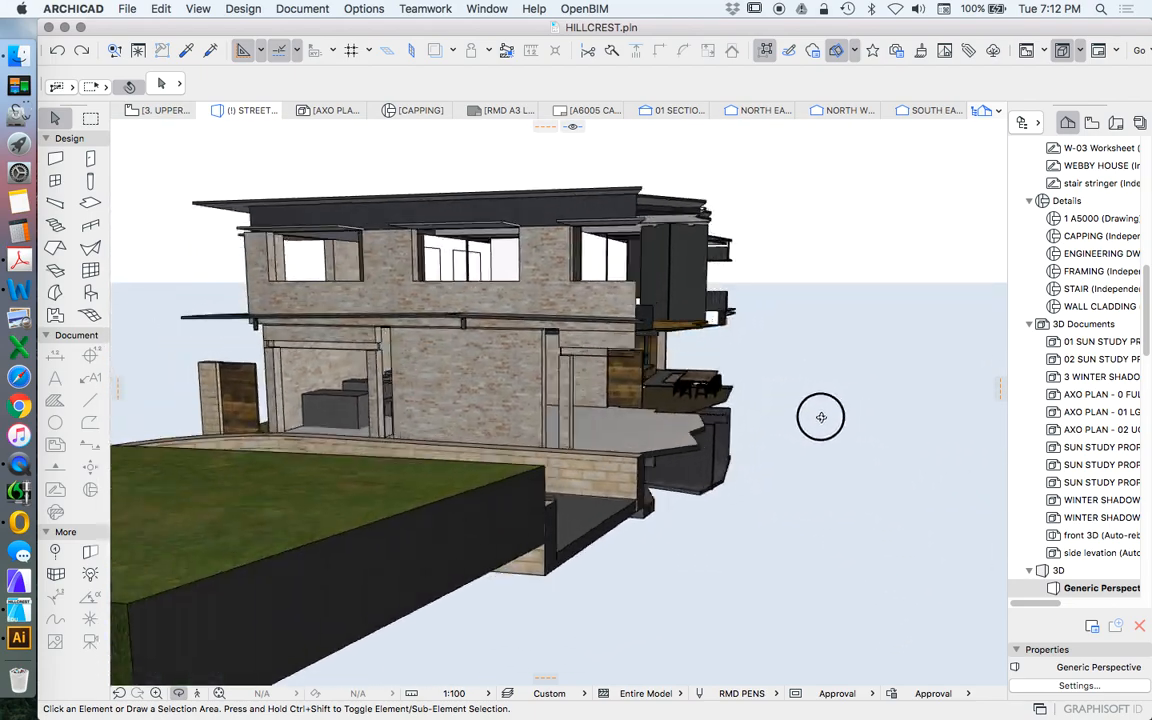
pyautogui.moveTo(820, 417); pyautogui.dragTo(478, 423)
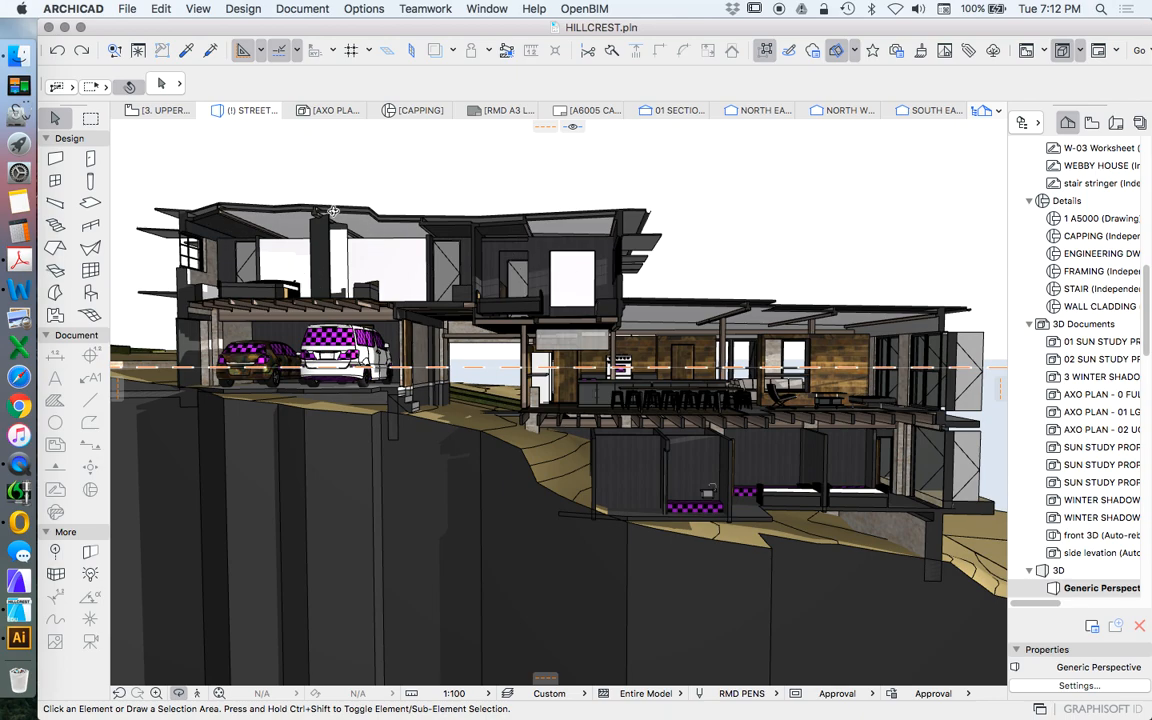
pyautogui.moveTo(866, 250)
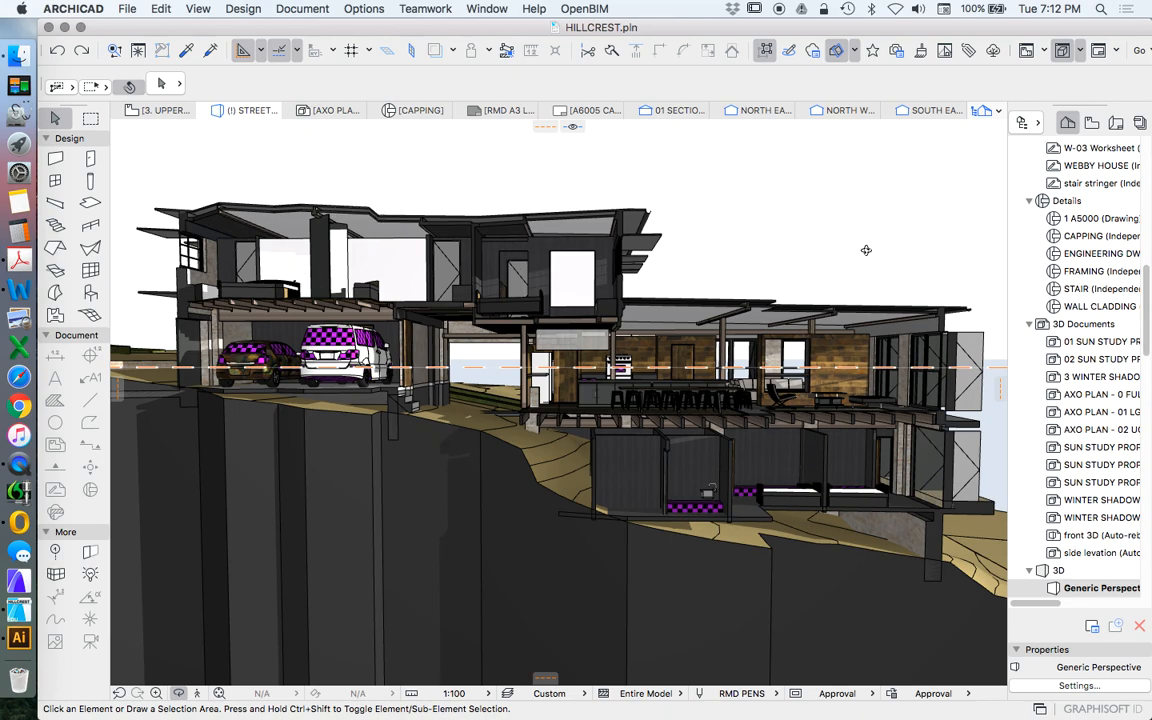
pyautogui.moveTo(937, 140)
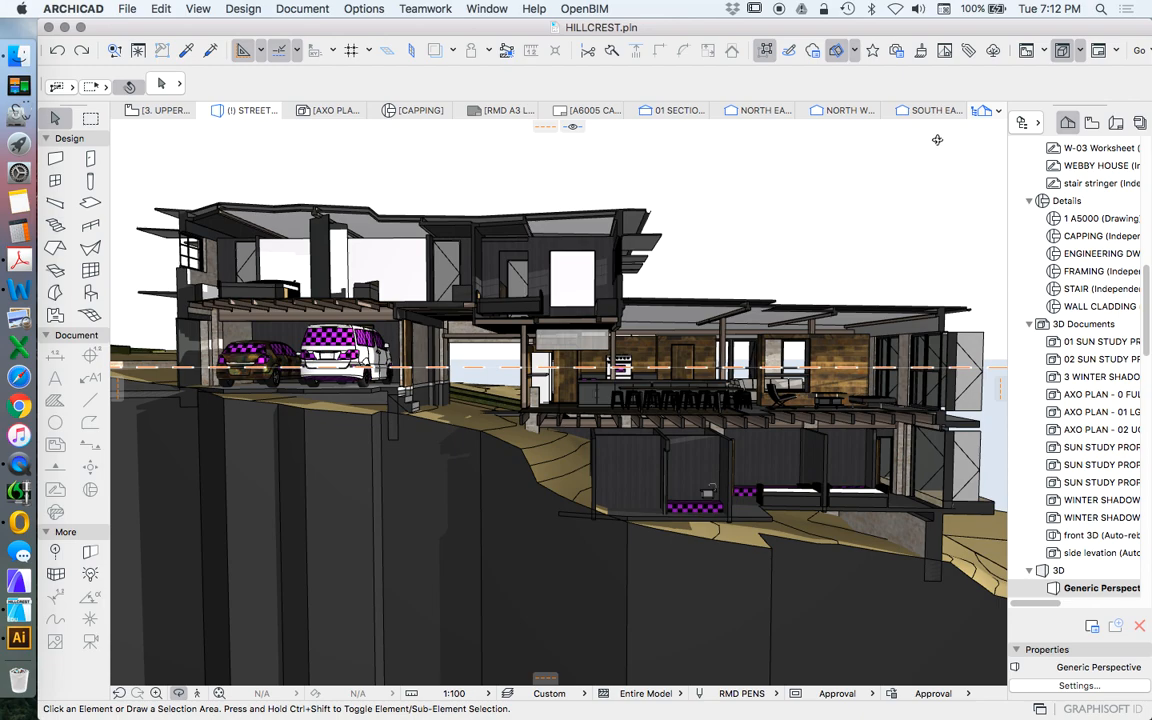
pyautogui.moveTo(833, 133)
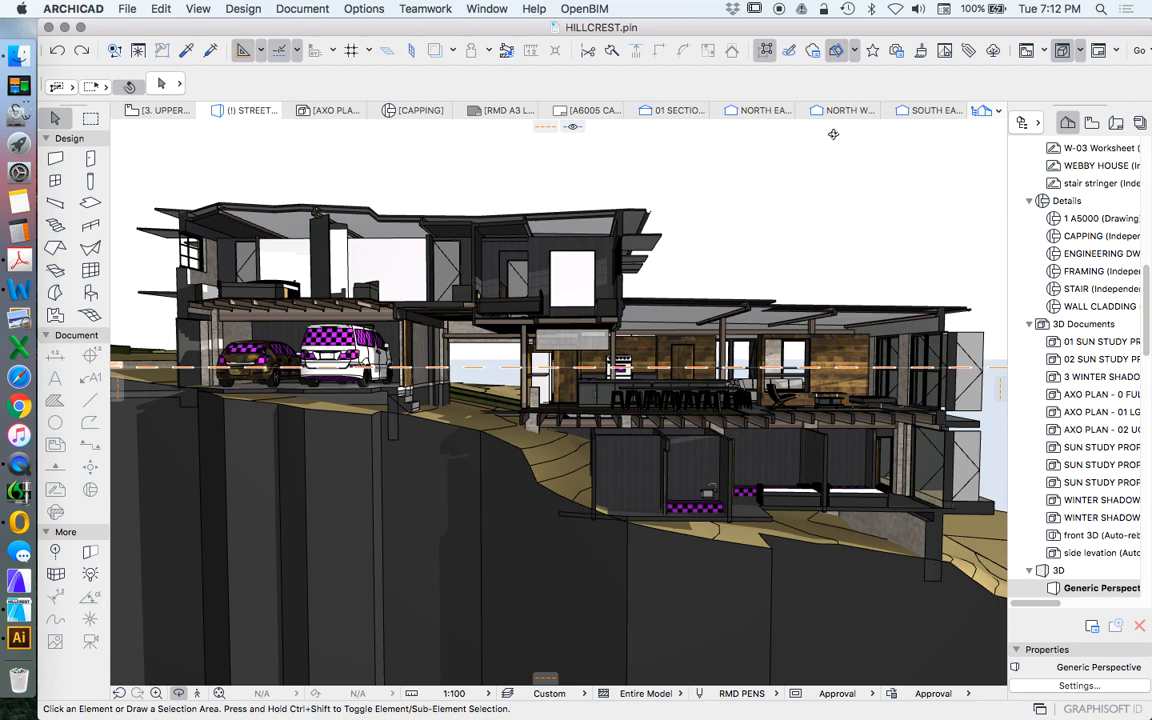